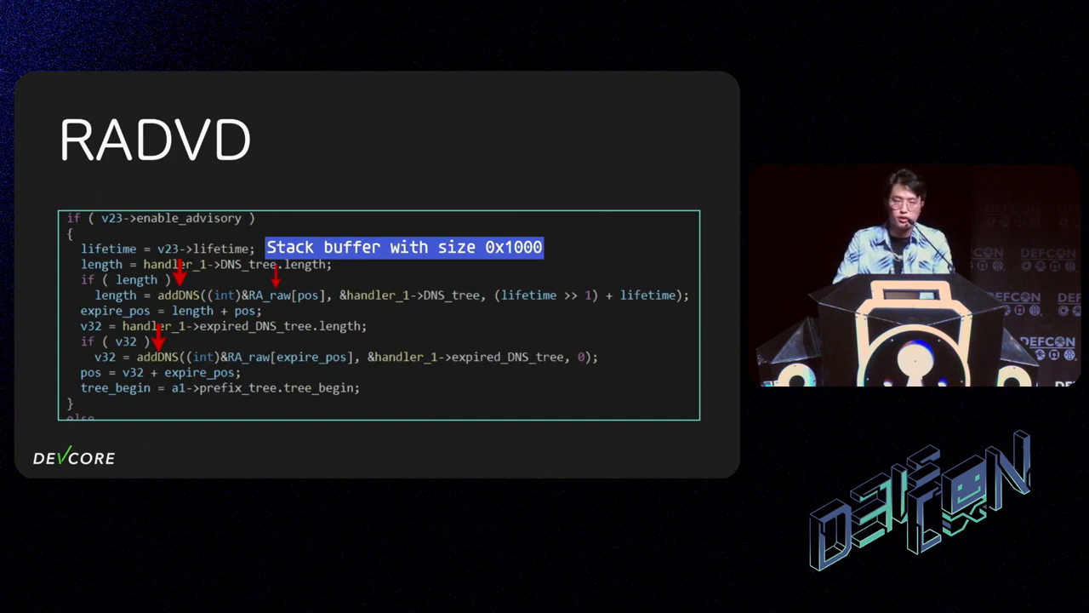
{"action": "key", "text": "Right"}
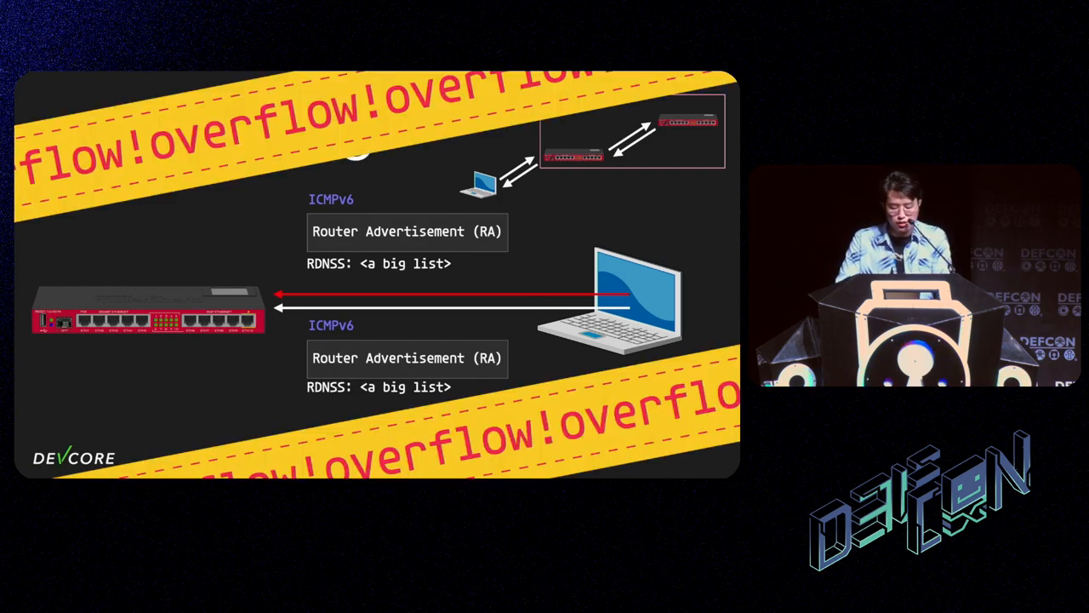